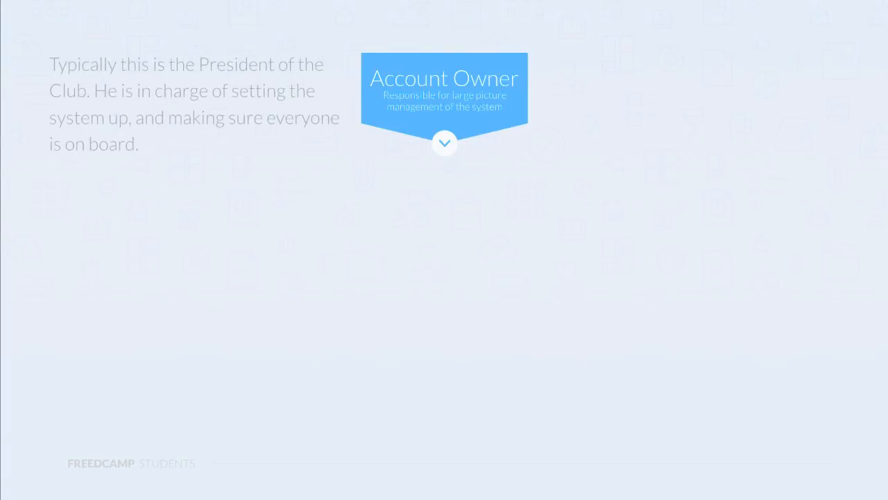
- Open the Choose Project switcher showing Meet the Alumni - 2017, Fundraiser Gala Dinner and Applications
{"action": "left_click", "coordinate": [444, 143]}
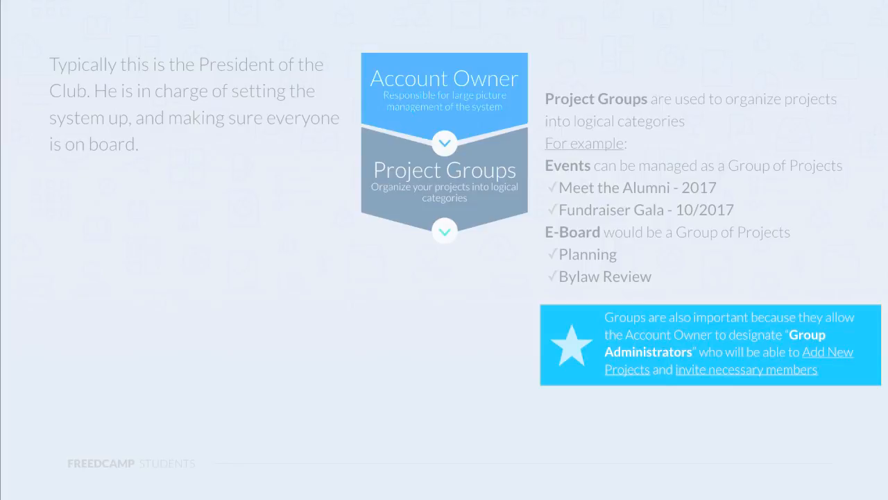
{"action": "left_click", "coordinate": [444, 230]}
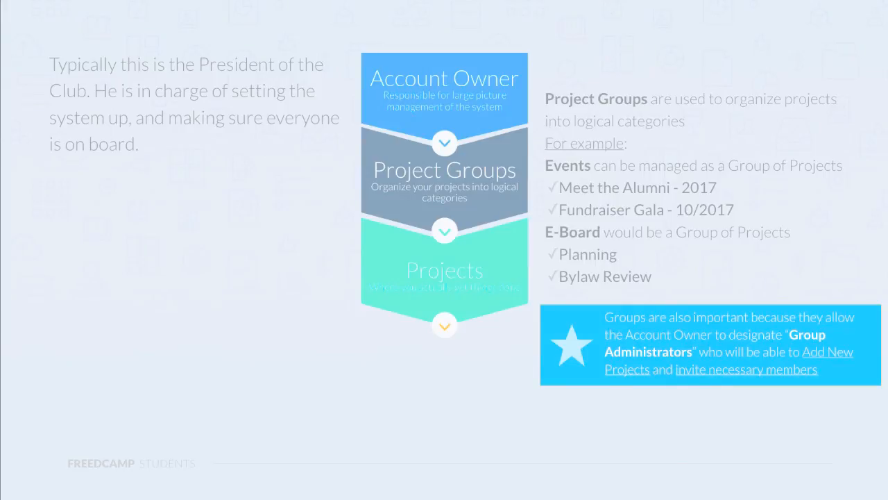
{"action": "left_click", "coordinate": [444, 325]}
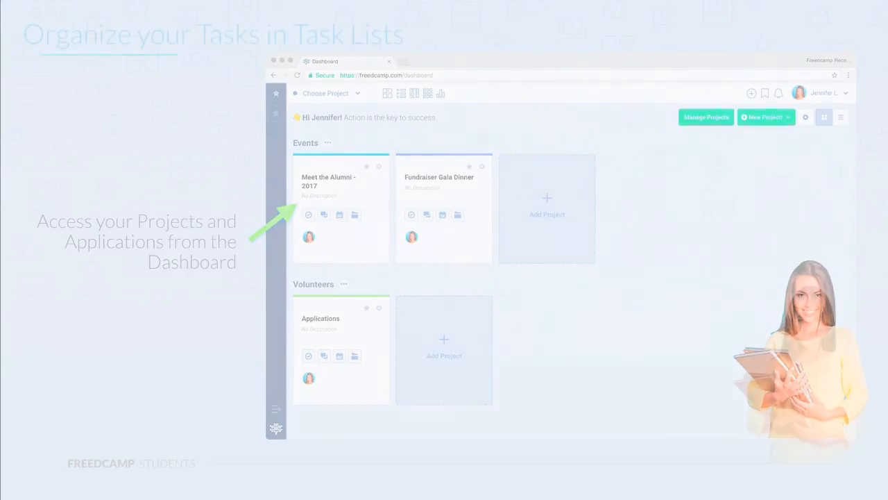
{"action": "left_click", "coordinate": [329, 181]}
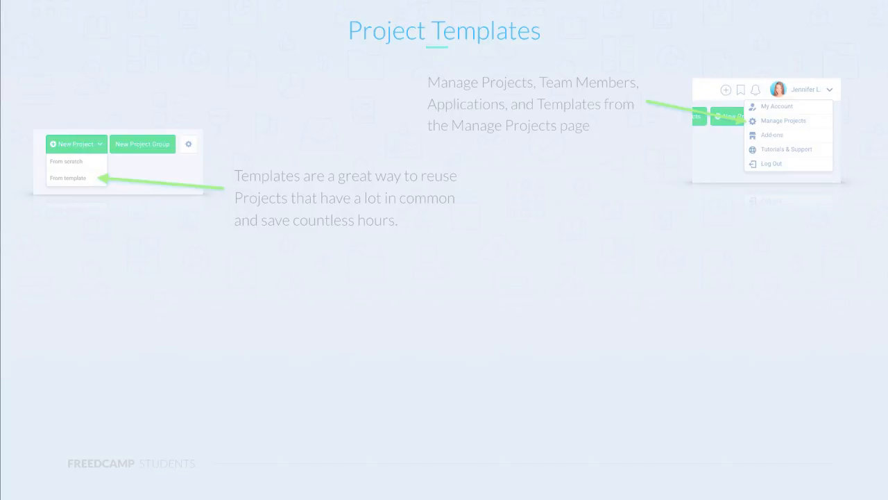
{"action": "left_click", "coordinate": [67, 177]}
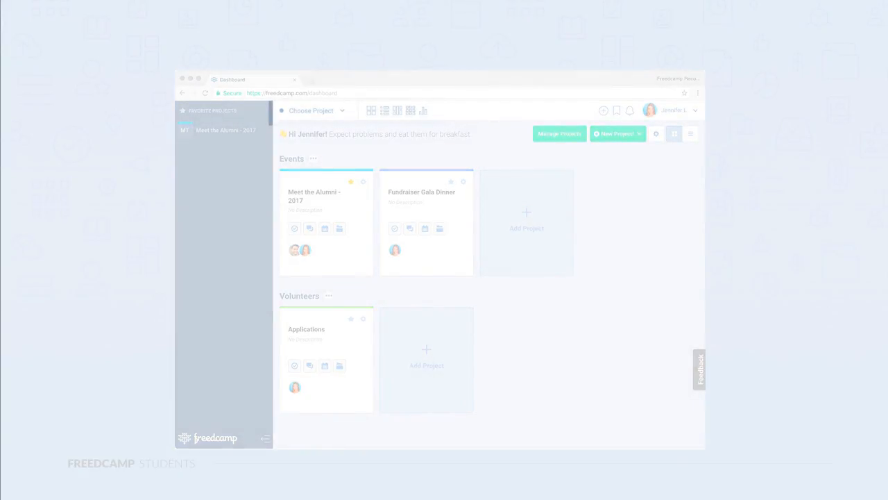
{"action": "left_click", "coordinate": [313, 111]}
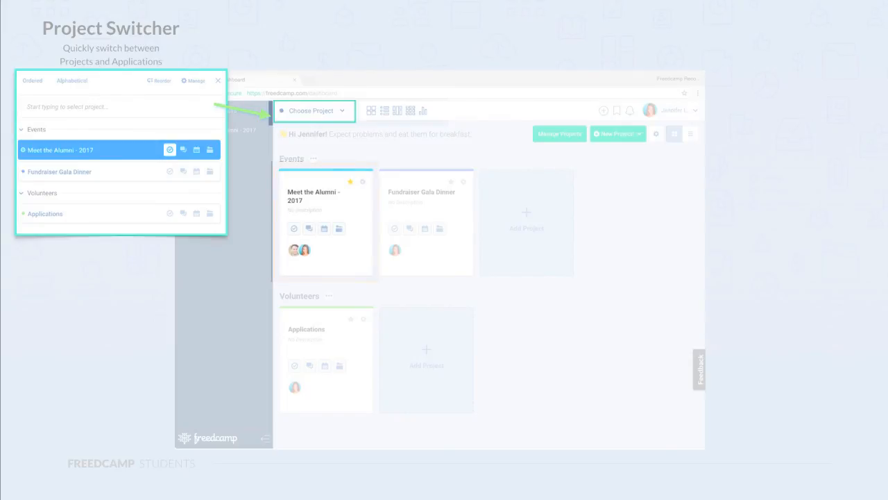
{"action": "left_click", "coordinate": [361, 182]}
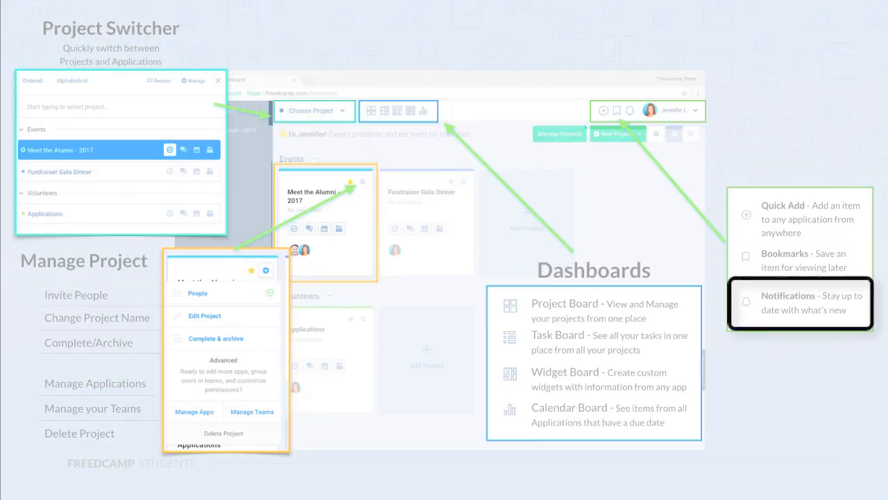
- Open the user menu with account, project management, add-ons, support and log-out items
{"action": "left_click", "coordinate": [690, 111]}
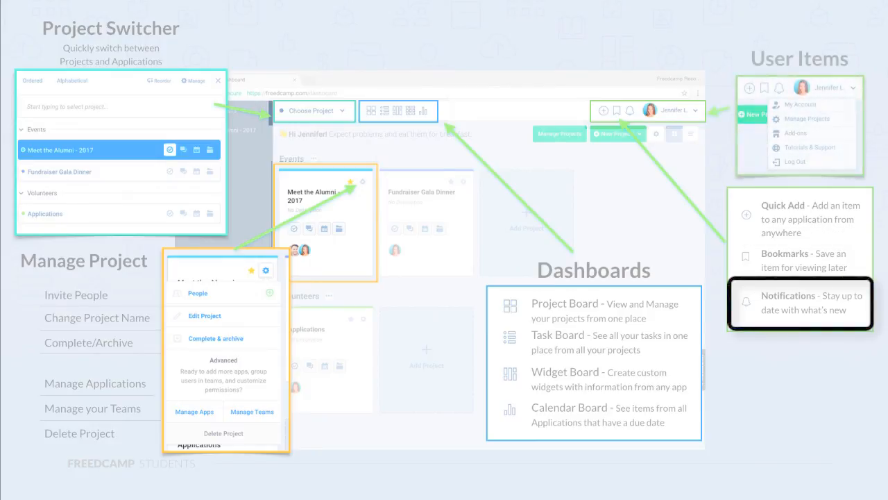